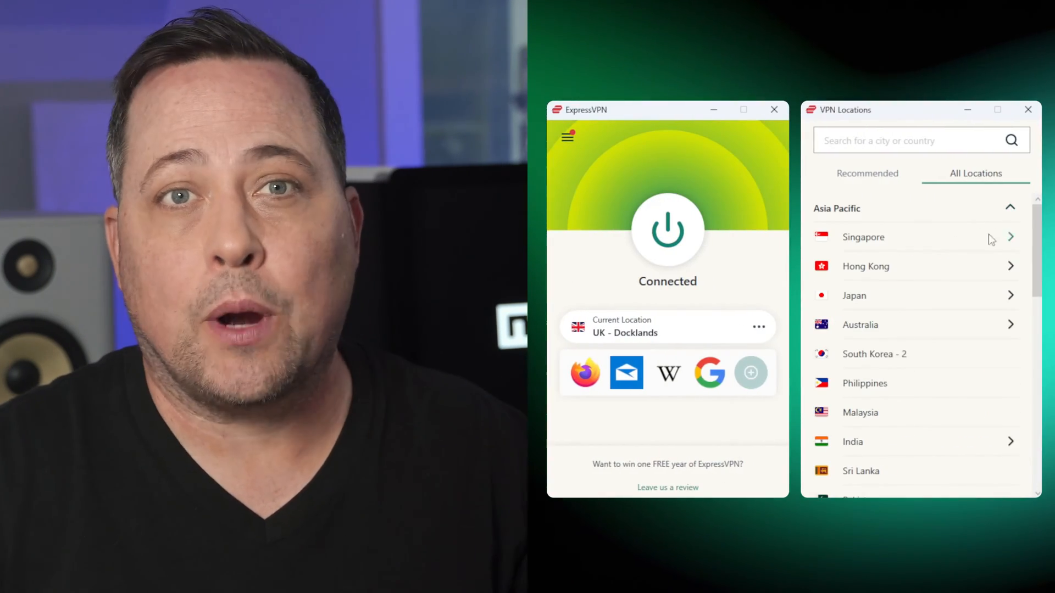
# - Scroll the account dashboard and choose Get VPN for Windows
pyautogui.scroll(-3)
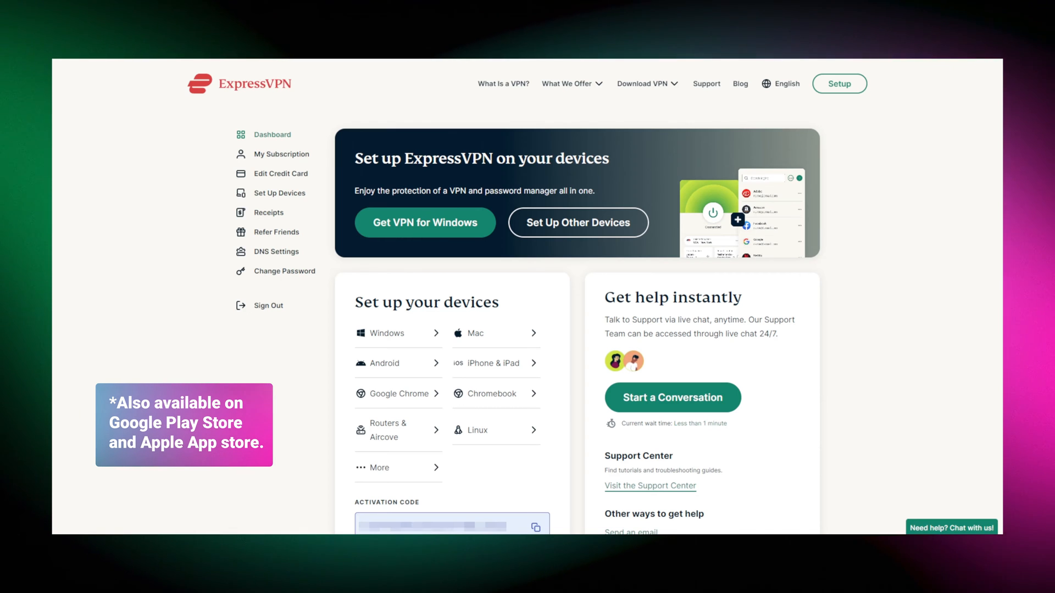
pyautogui.moveTo(411, 222)
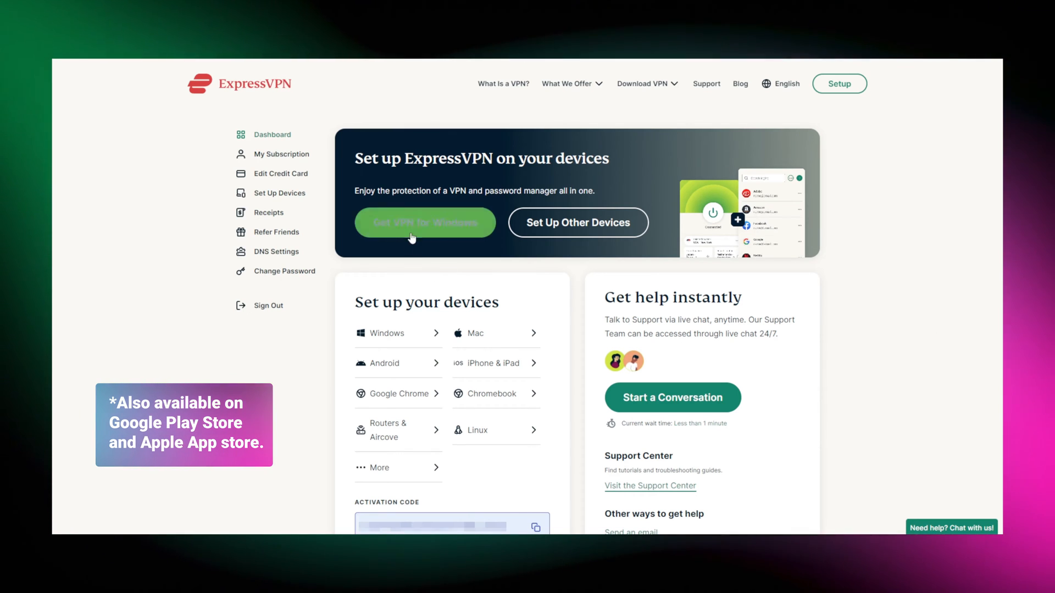
pyautogui.click(425, 222)
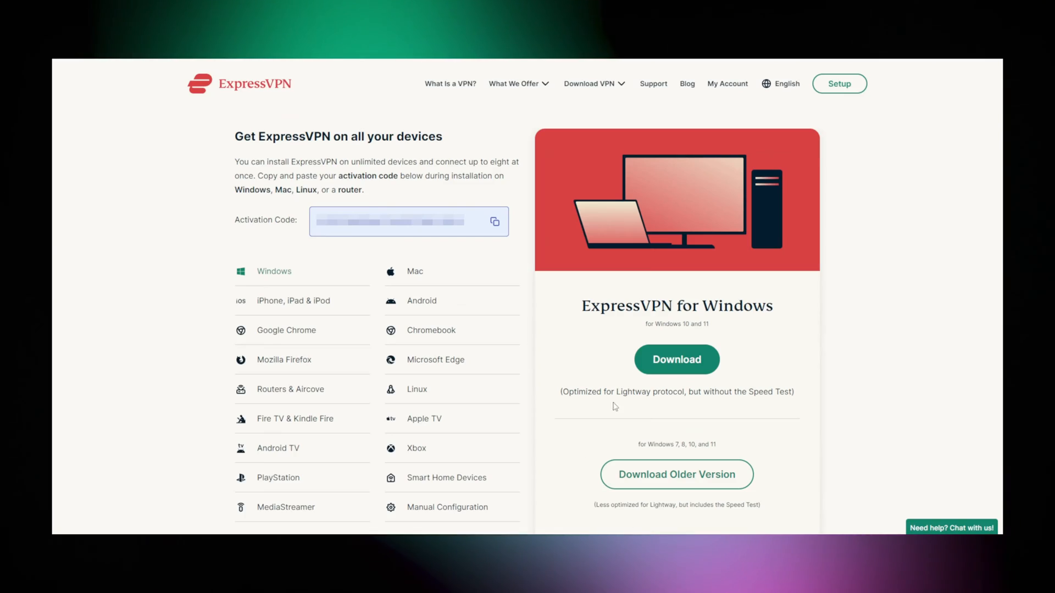
pyautogui.moveTo(727, 83)
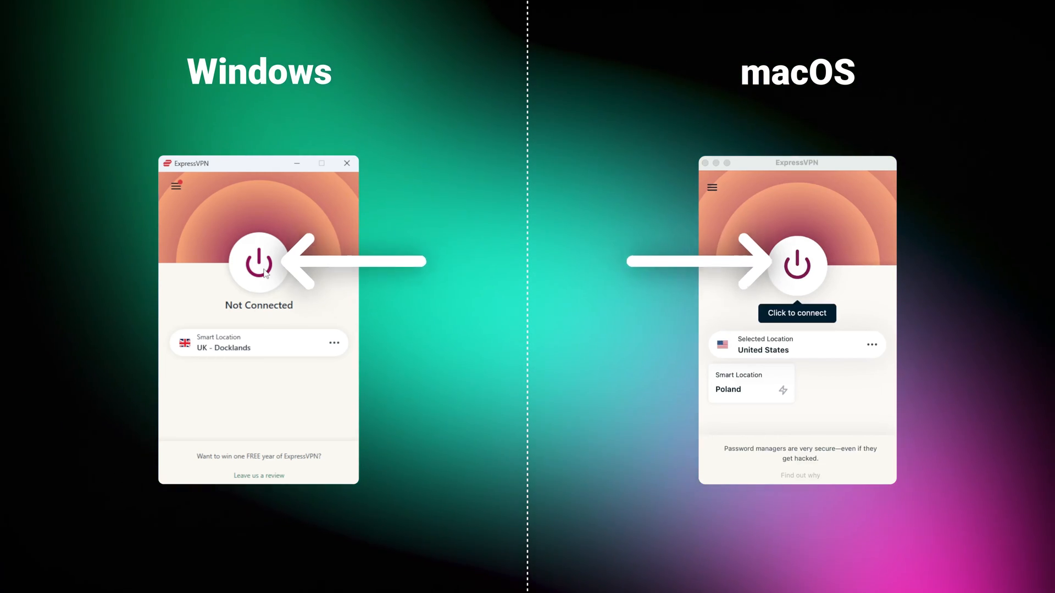
# - Connect to the UK - Docklands smart location using the large power button
pyautogui.click(797, 265)
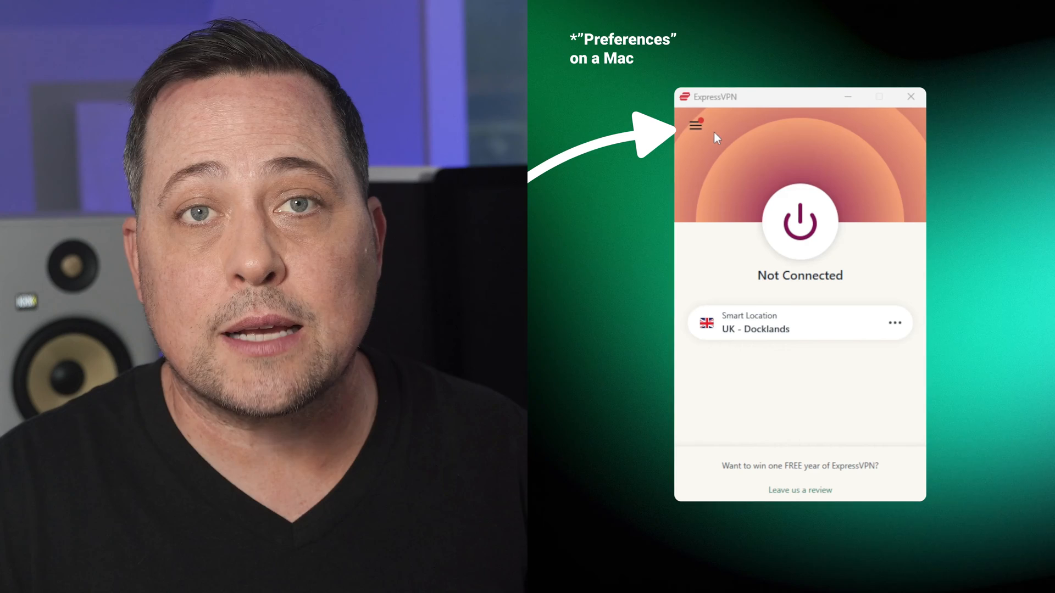
# - Set the Options protocol to Automatic (recommended) from the app menu
pyautogui.click(695, 125)
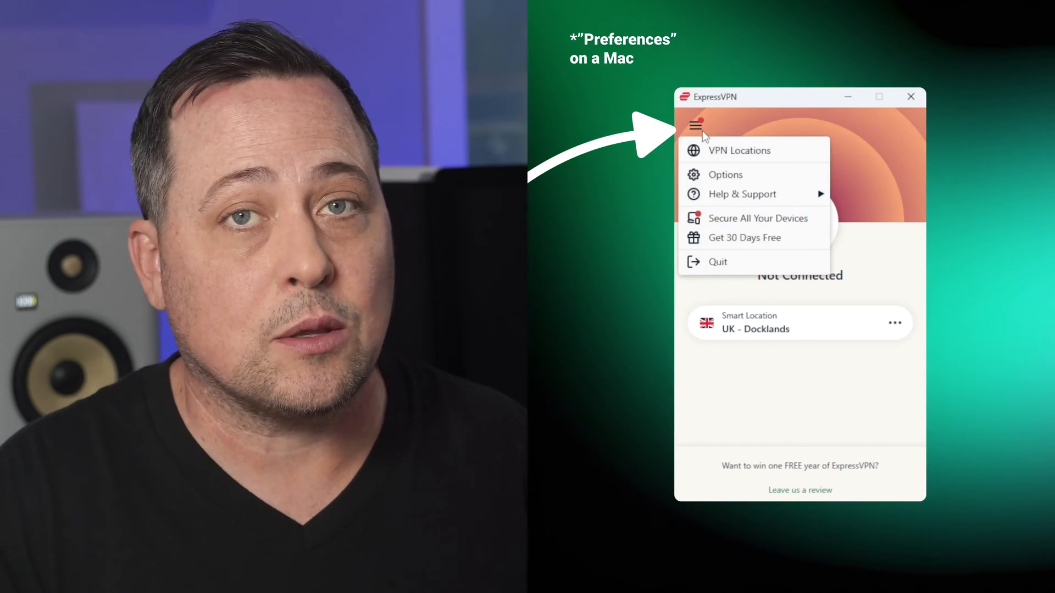
pyautogui.moveTo(725, 175)
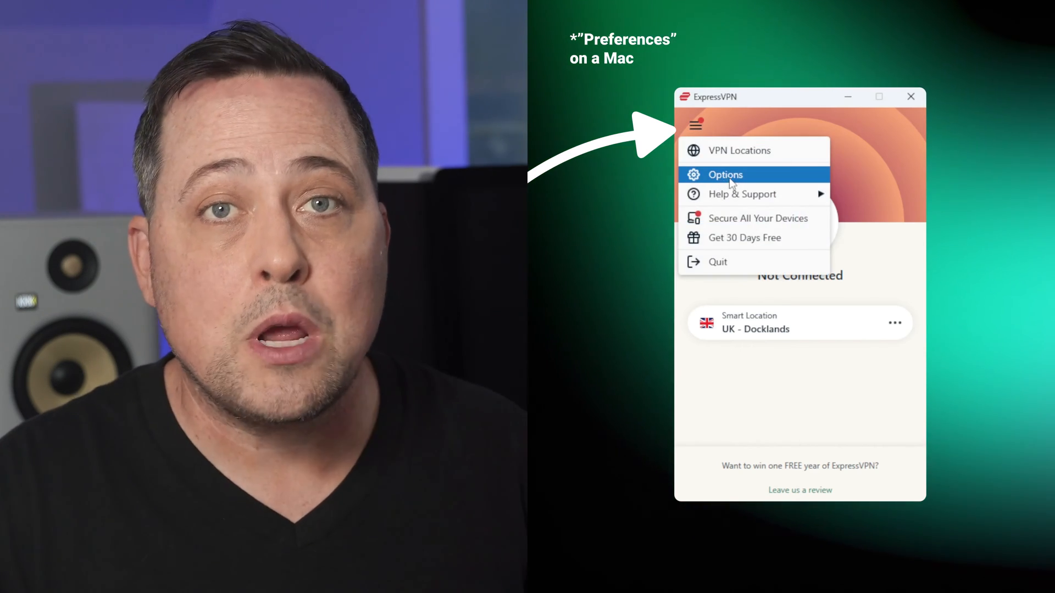
pyautogui.click(725, 175)
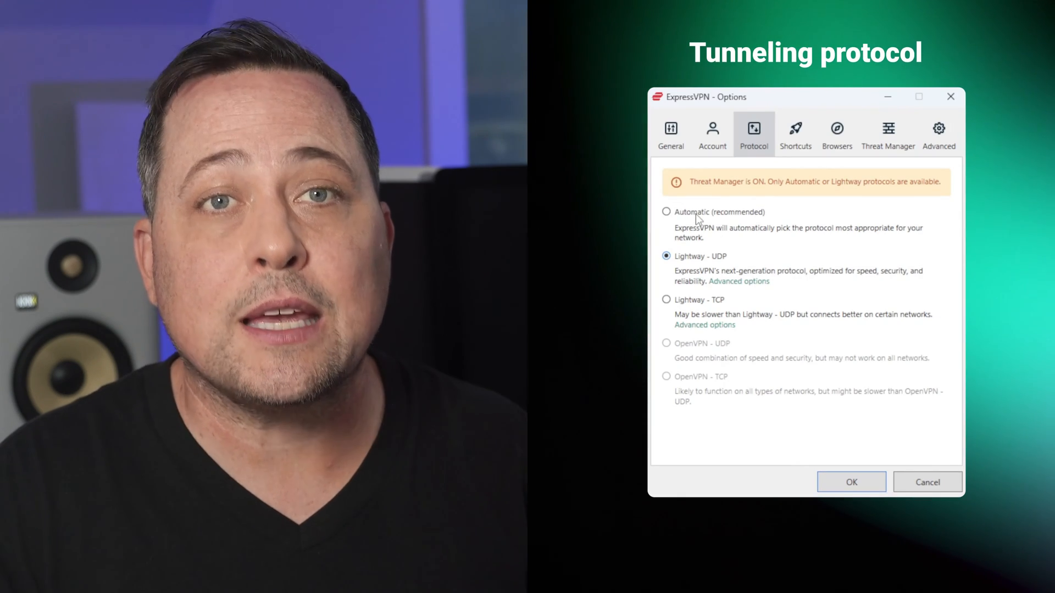
pyautogui.click(666, 212)
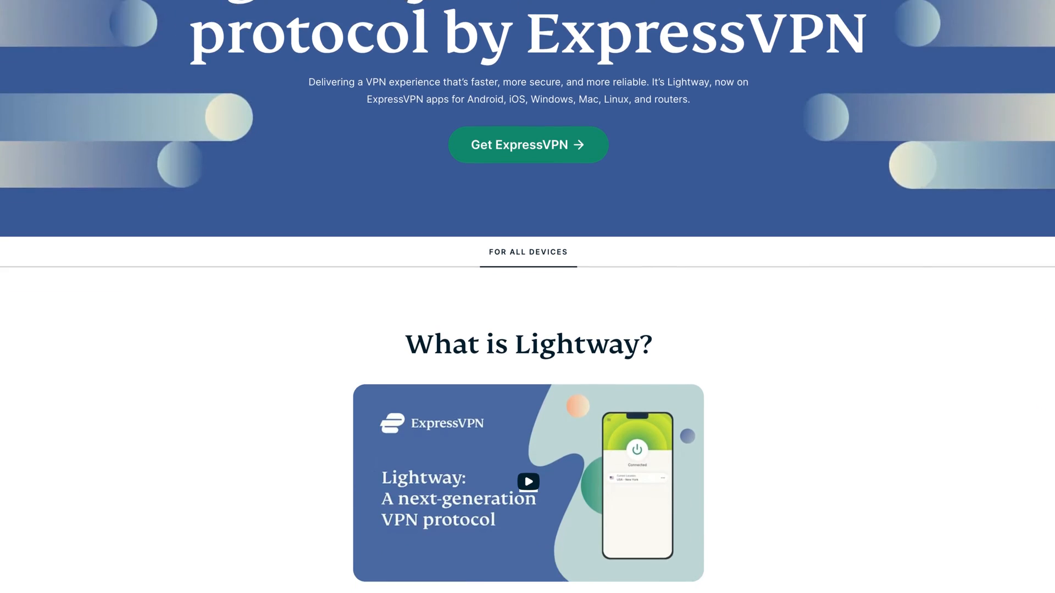
pyautogui.scroll(-3)
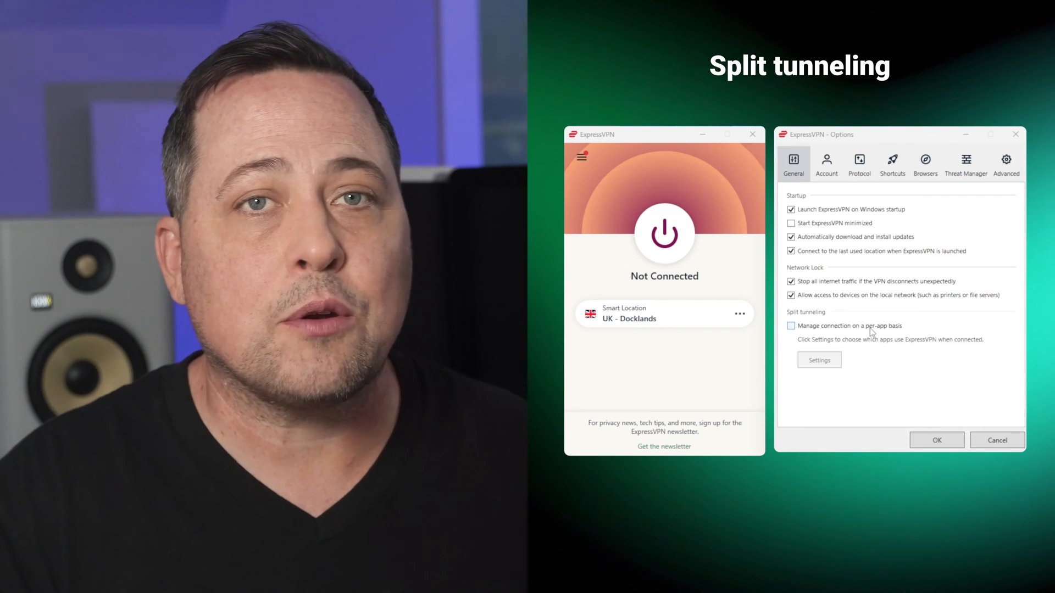
# - Enable per-app management with Only allow selected apps, adding Firefox, Chrome and Edge
pyautogui.click(791, 325)
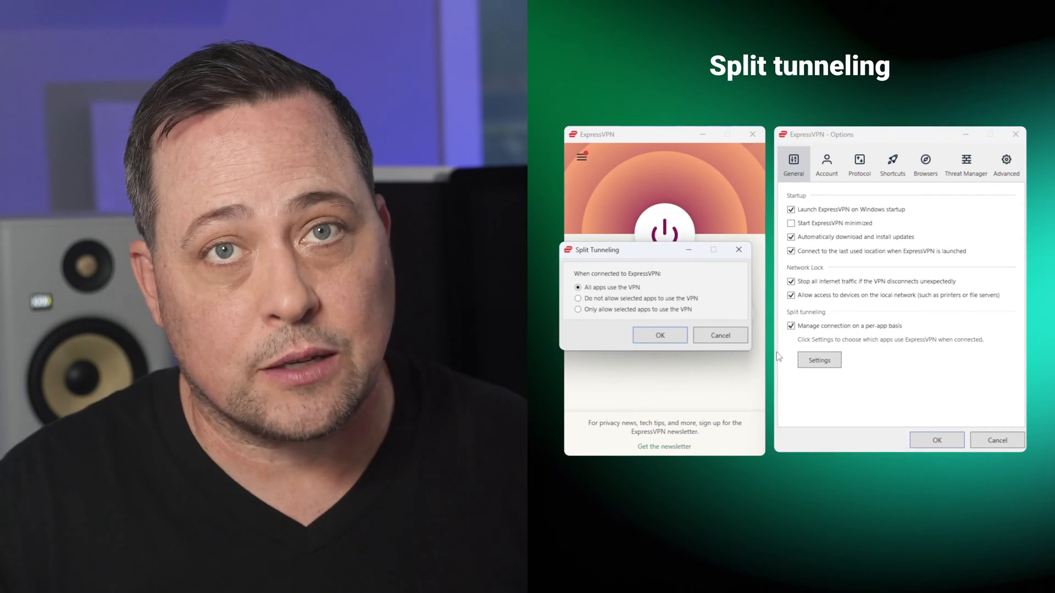
pyautogui.click(578, 309)
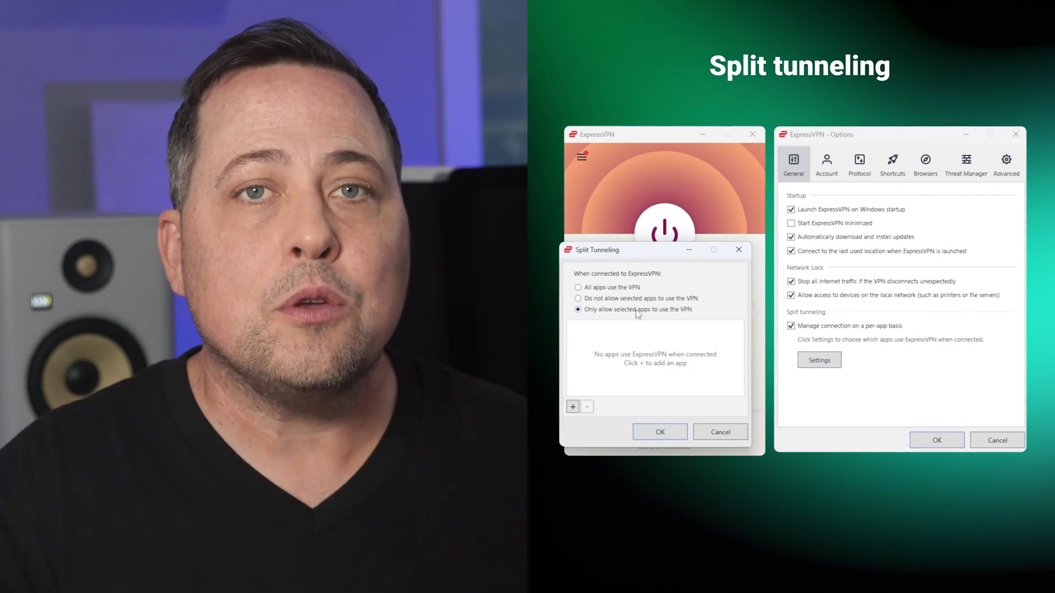
pyautogui.click(573, 407)
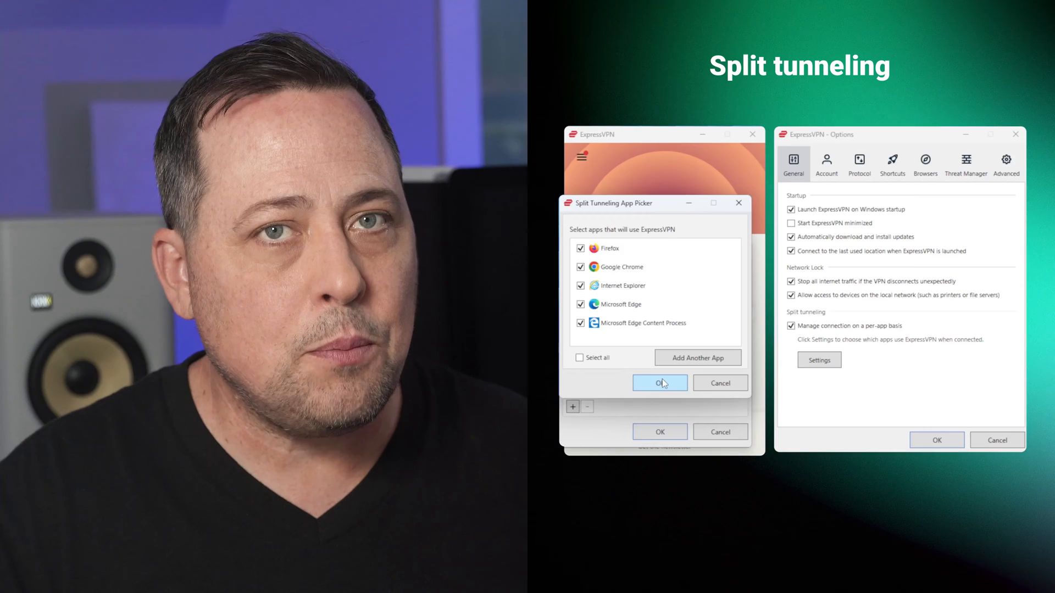
pyautogui.click(658, 383)
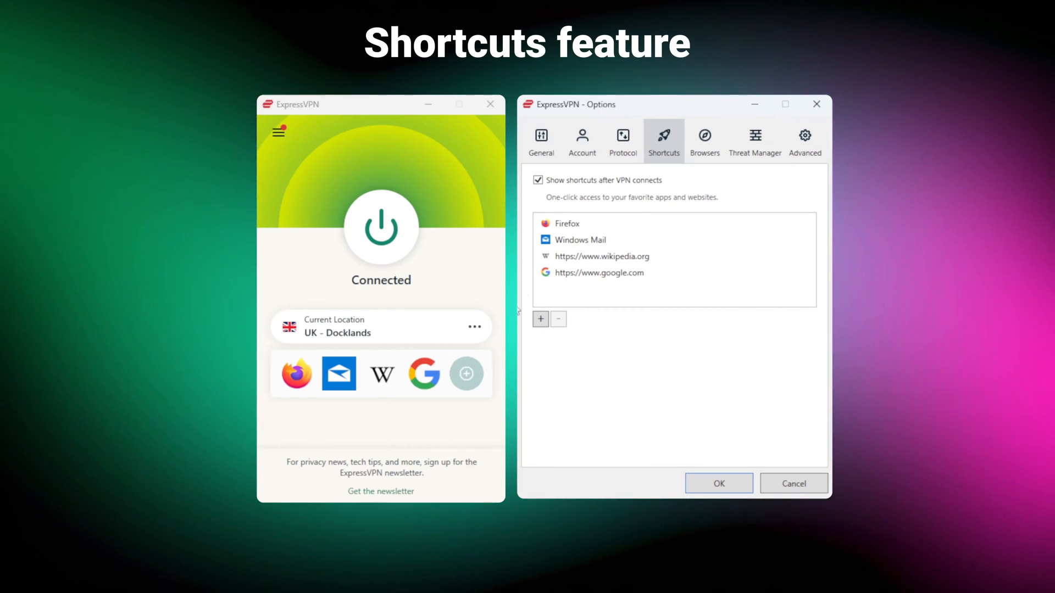
# - Start adding a shortcut, then tick Block trackers and malicious sites in Threat Manager
pyautogui.click(540, 319)
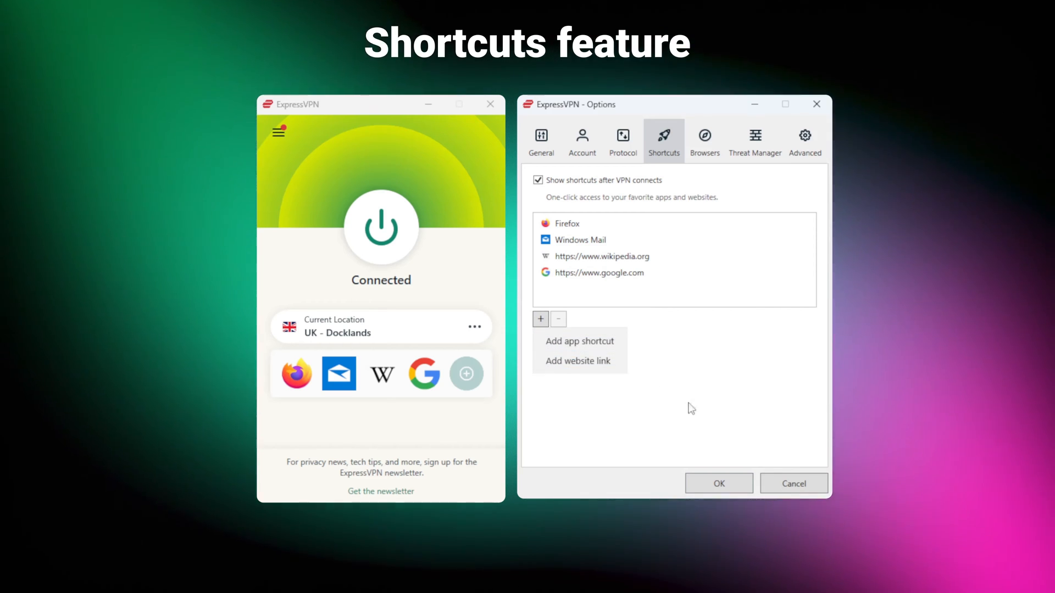
pyautogui.moveTo(743, 440)
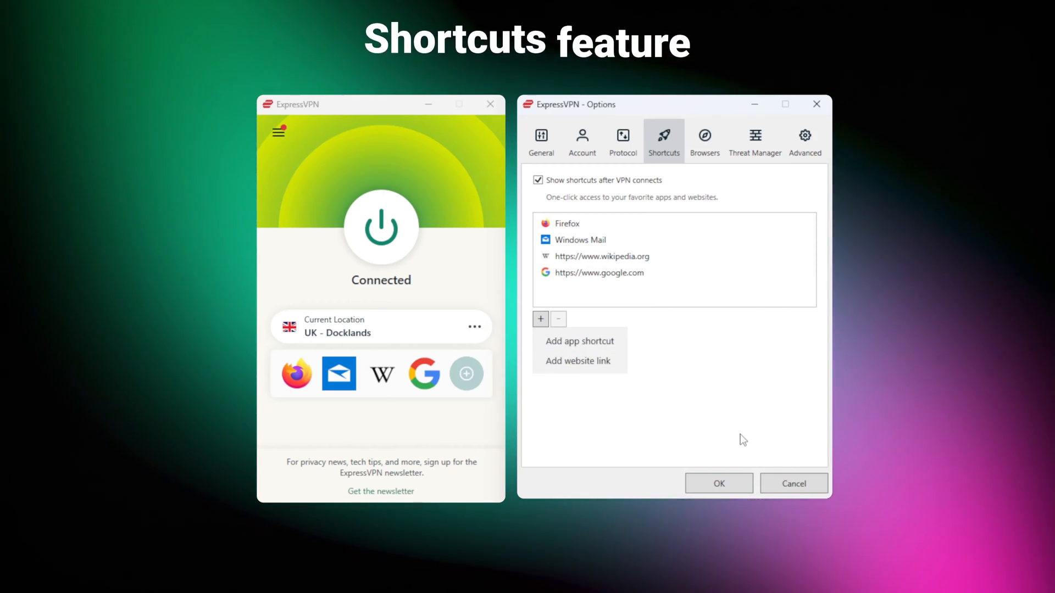
pyautogui.click(755, 139)
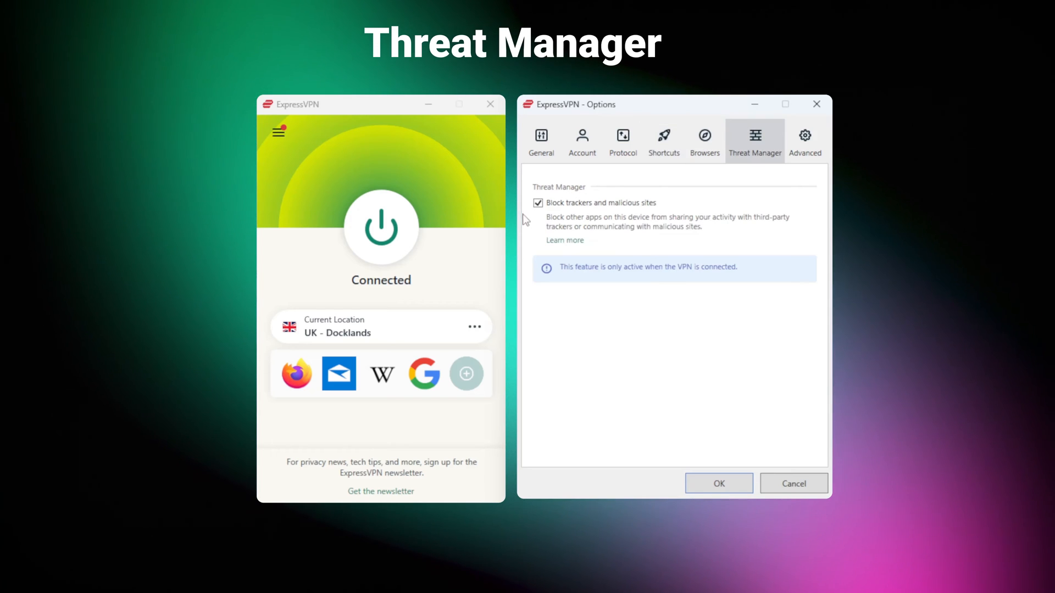
pyautogui.moveTo(551, 215)
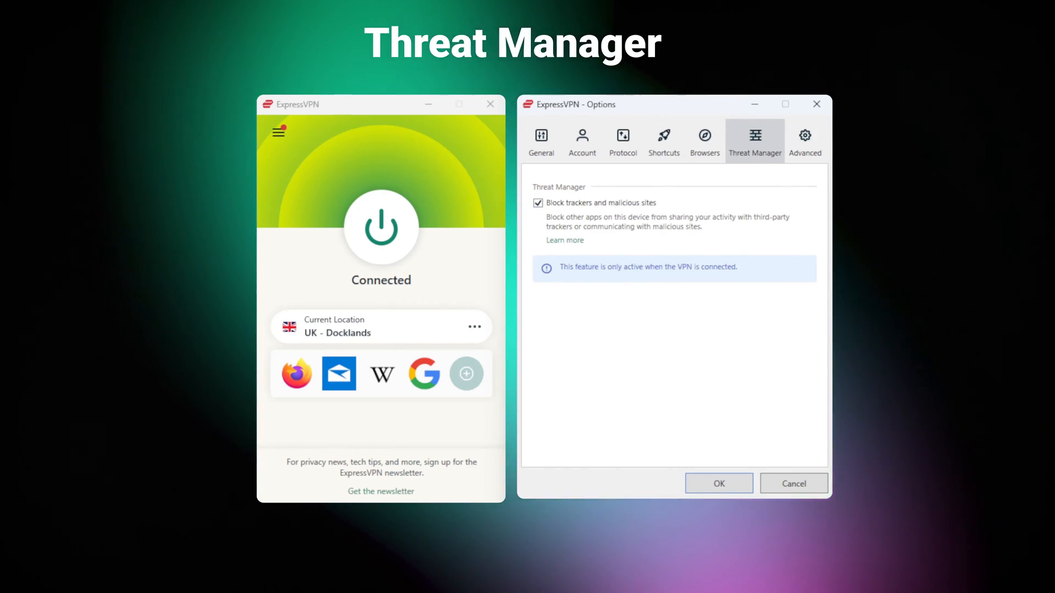
pyautogui.click(588, 135)
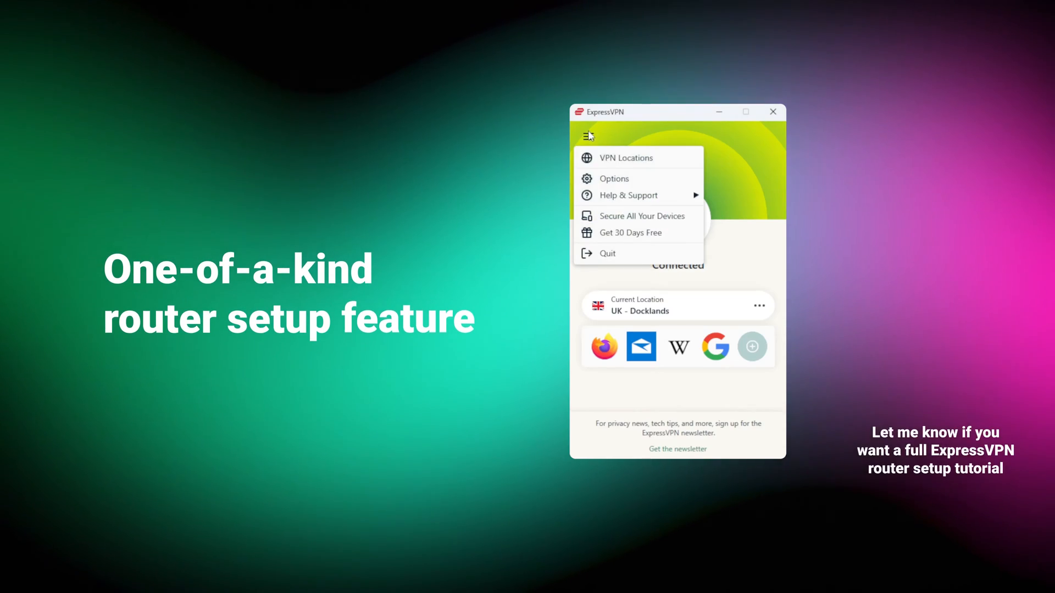
# - Choose Secure All Your Devices from the app menu
pyautogui.click(639, 216)
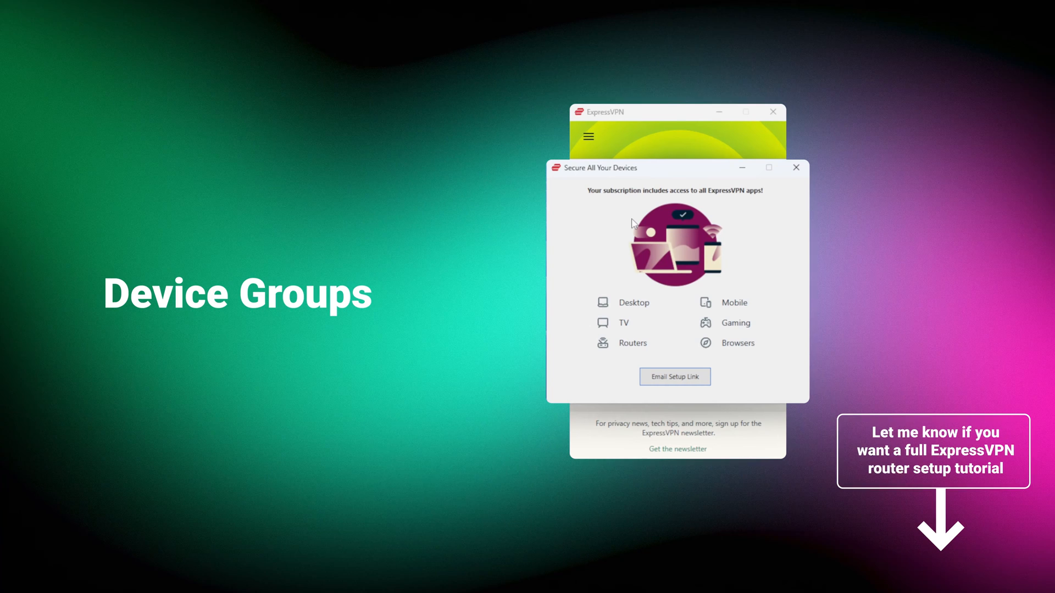